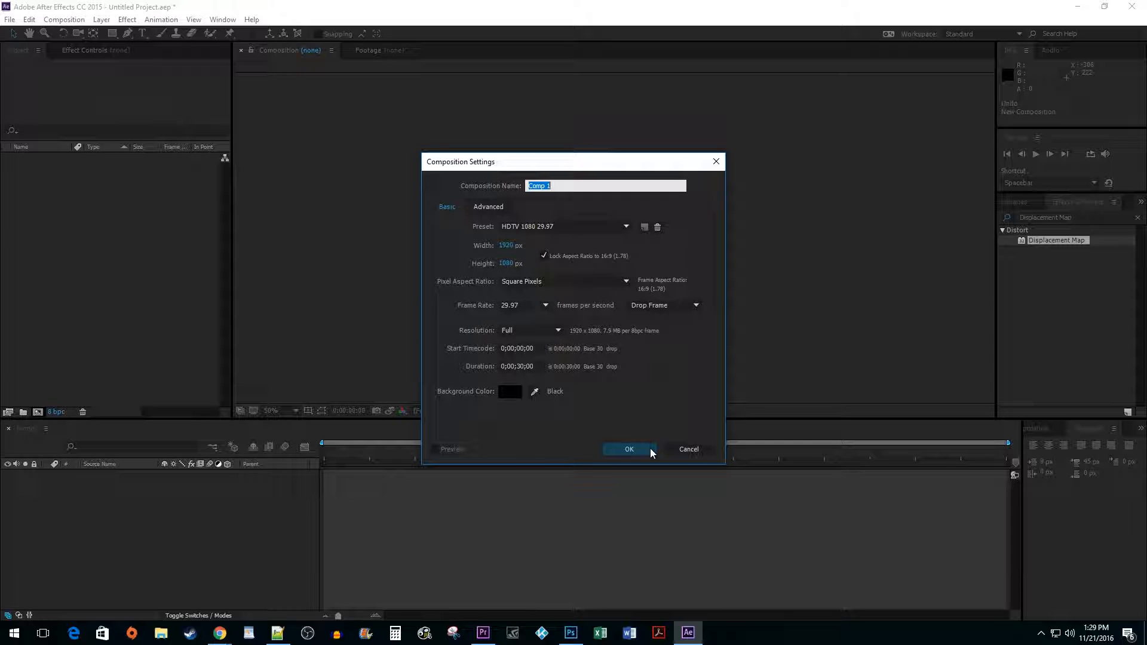
Confirm the 1920×1080 composition and the full-frame white solid layer
click(627, 450)
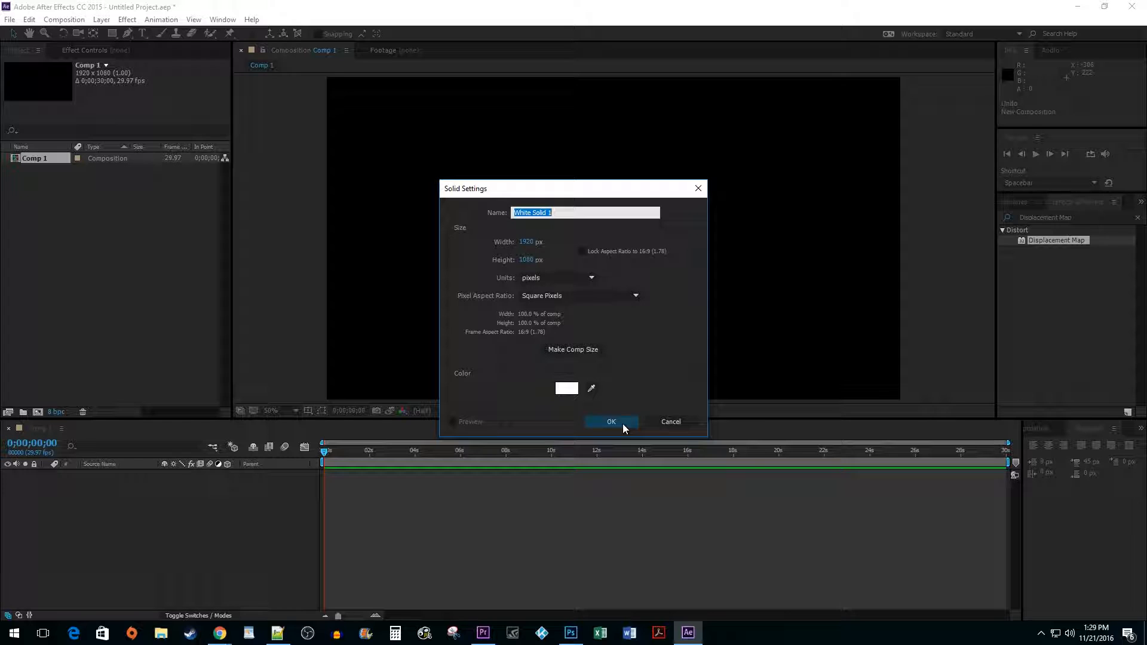
click(612, 421)
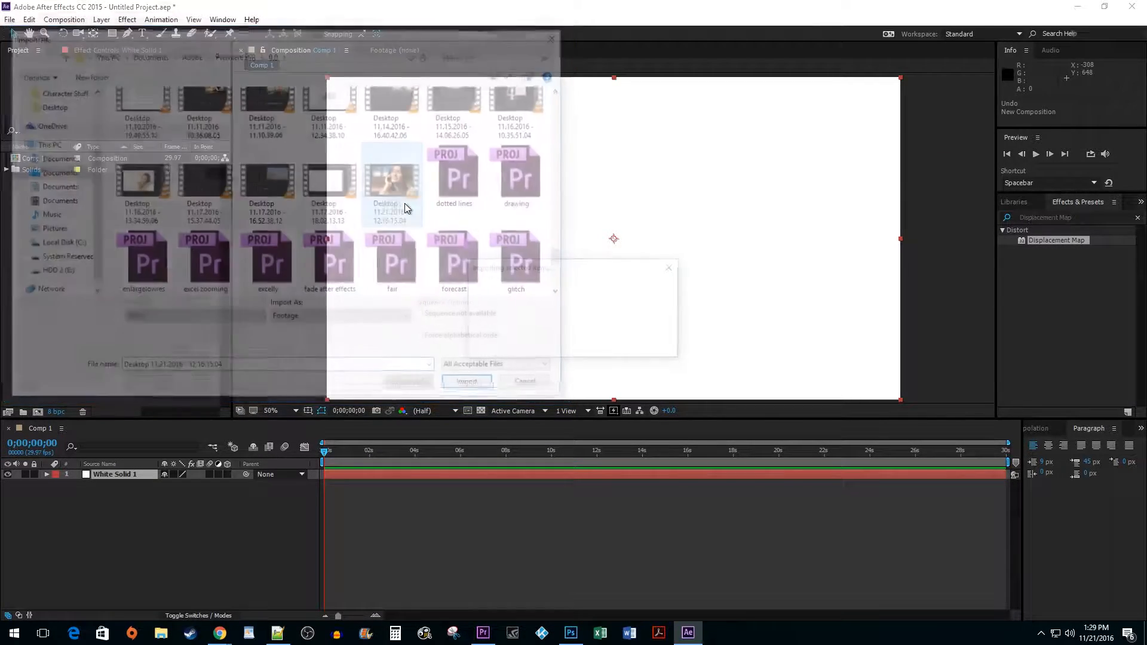
Import the smiling woman .mp4 clip and select White Solid 1 in Comp 1
click(466, 380)
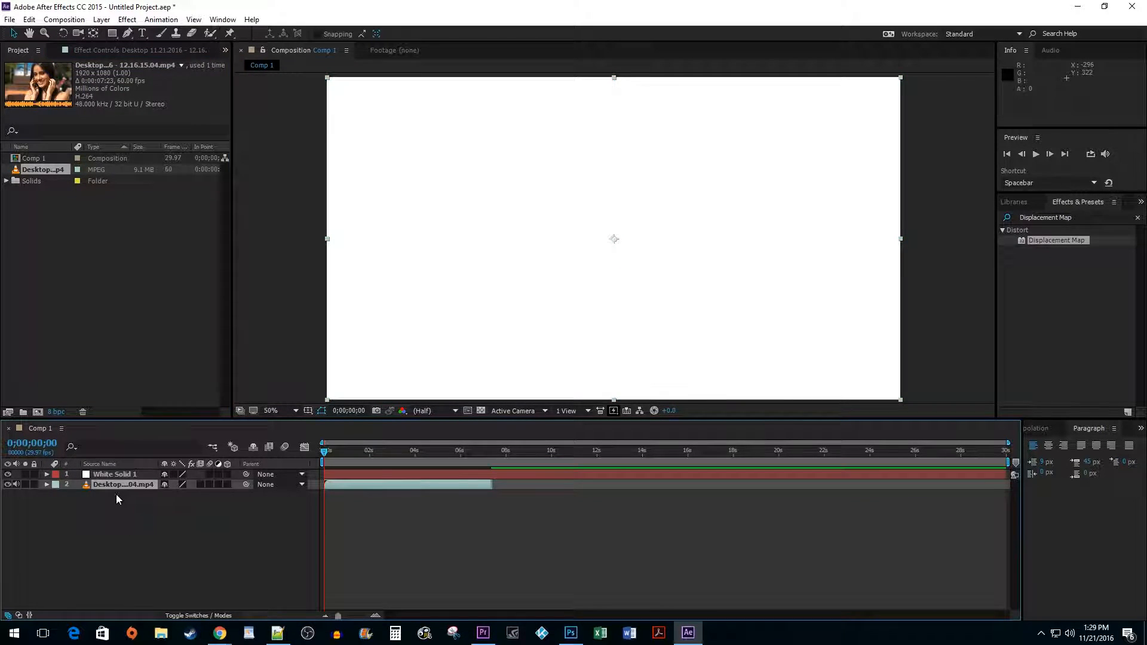
click(113, 474)
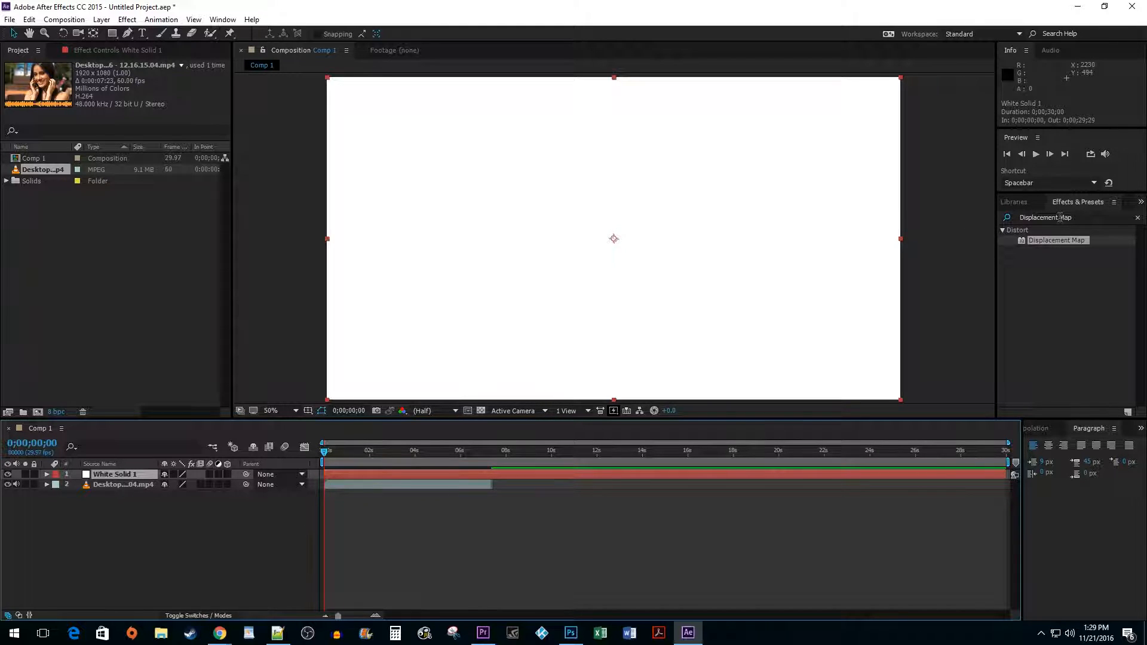
Find Fractal Noise in Effects & Presets and apply it to White Solid 1
triple_click(1061, 218)
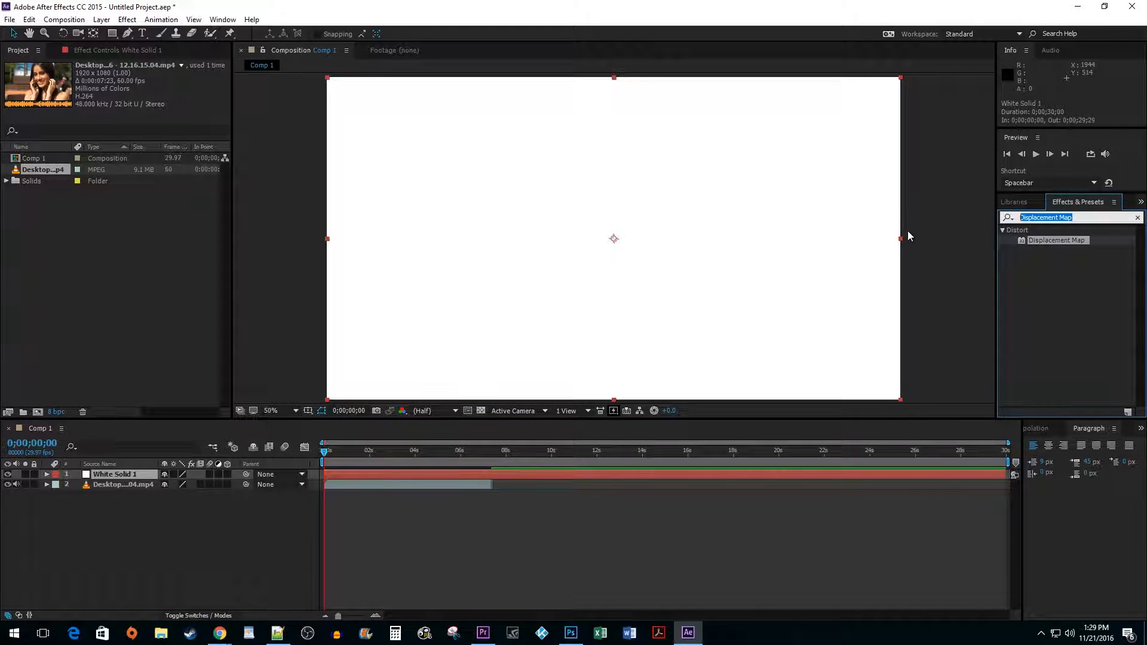
text(Fractal)
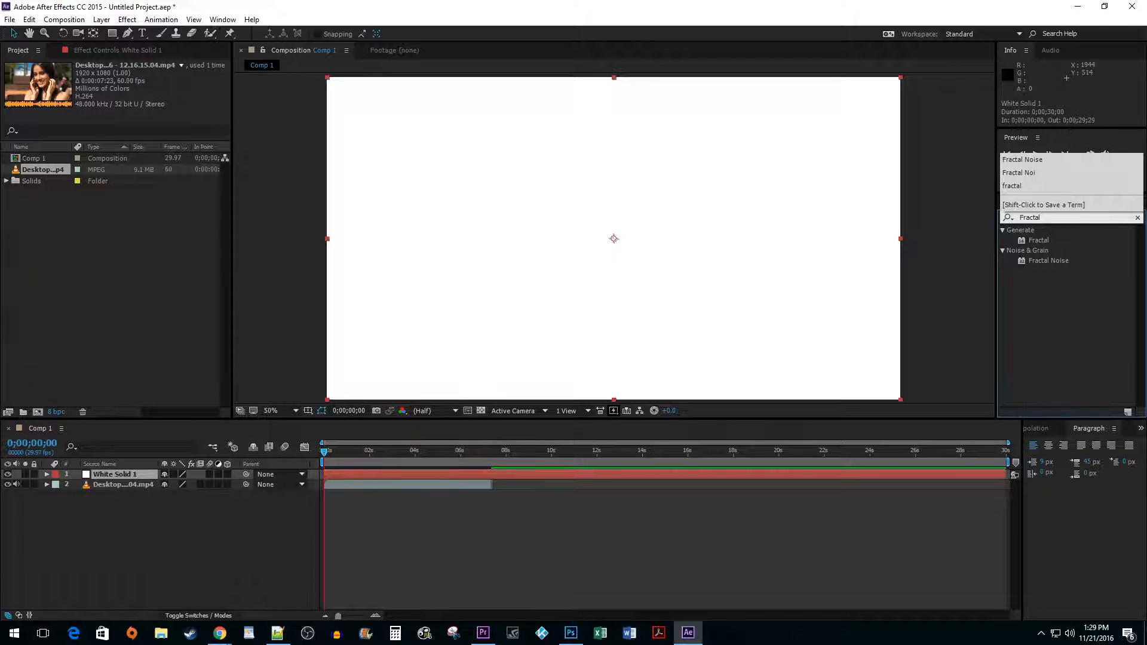
mouse_move(1051, 266)
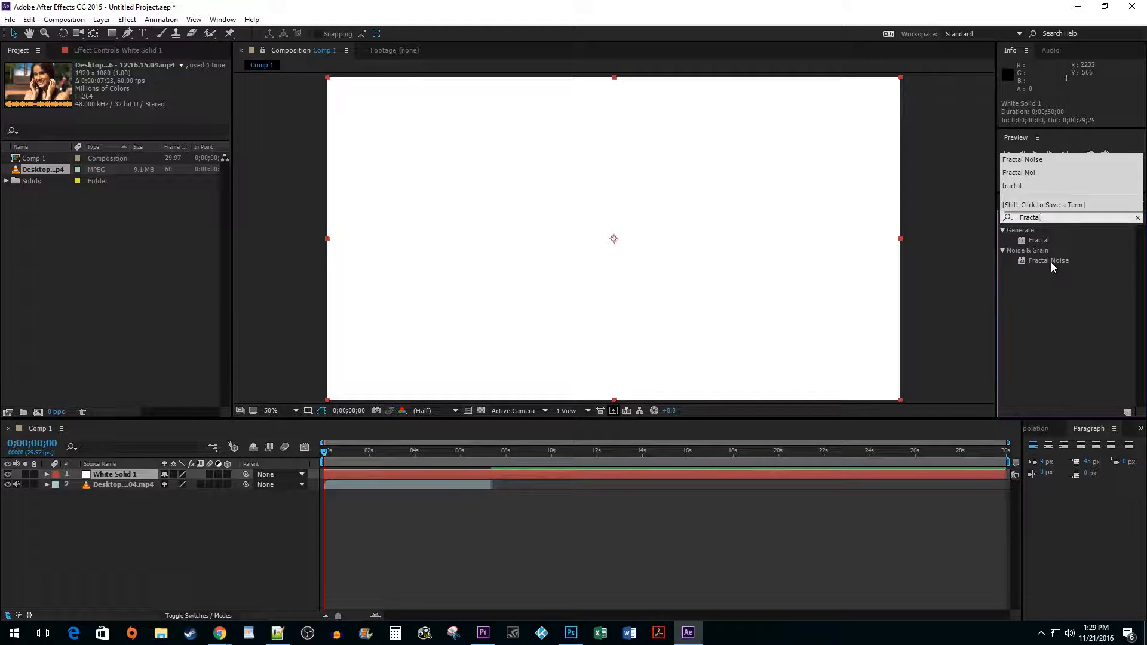
double_click(1049, 260)
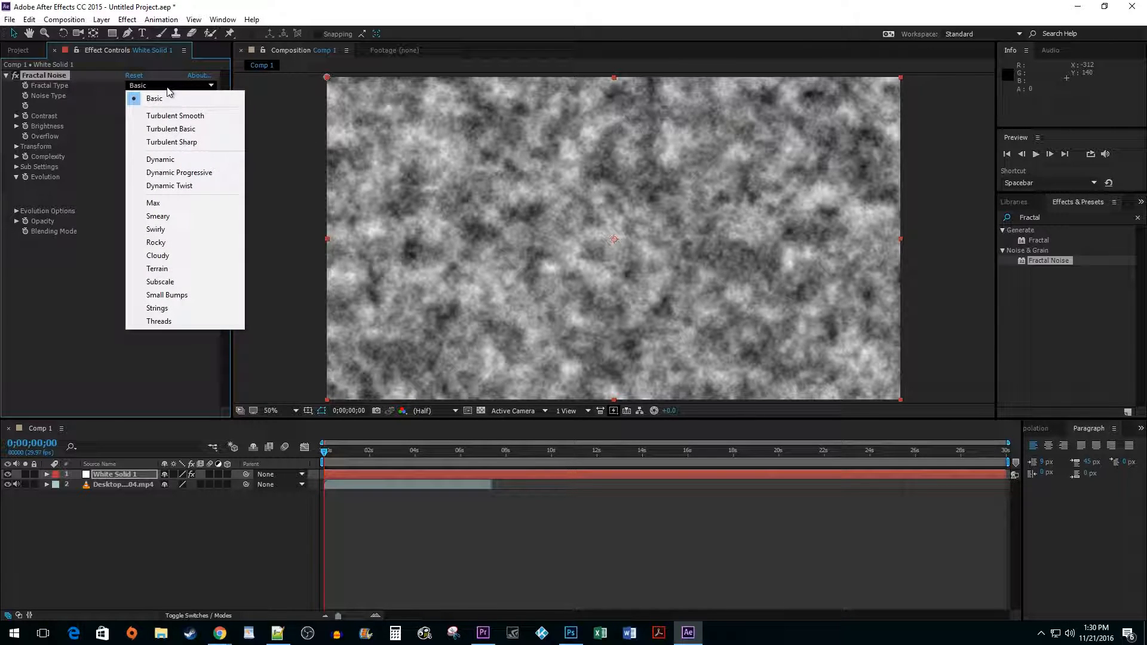
Set Fractal Type to Dynamic and Noise Type to Block, revealing the Transform settings
click(160, 158)
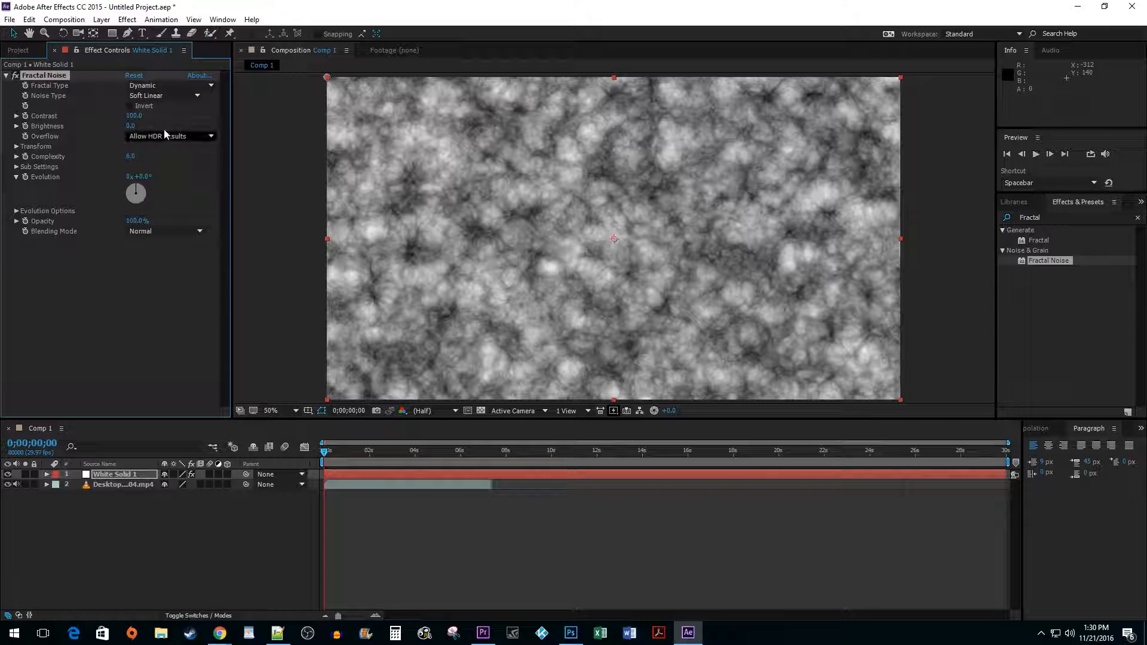
click(165, 95)
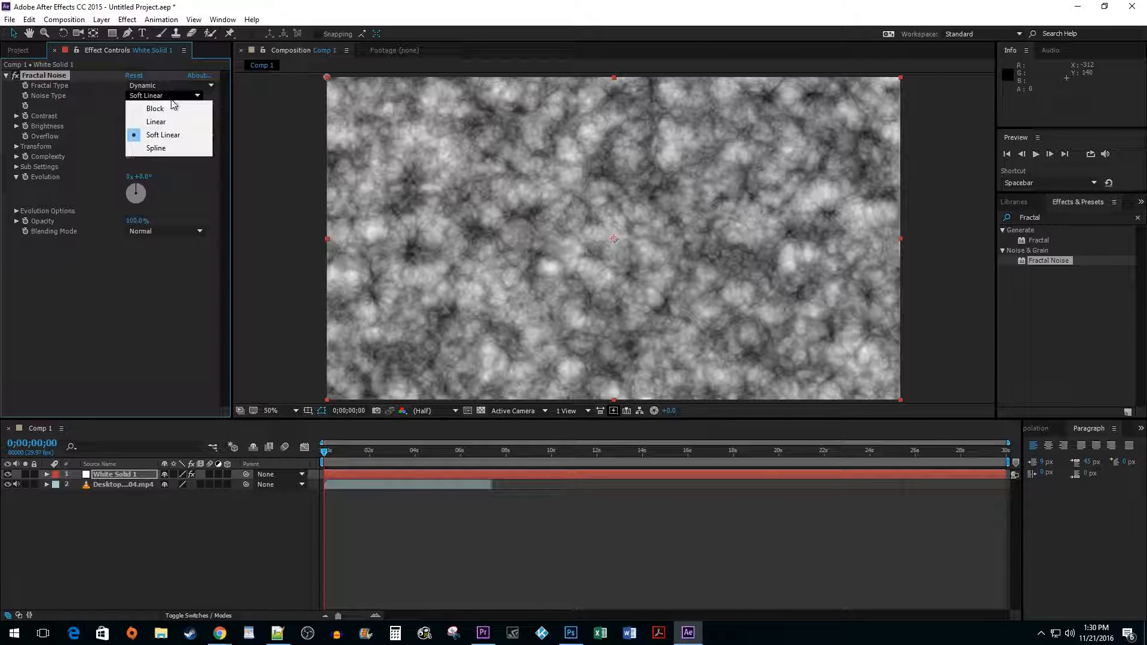
click(155, 109)
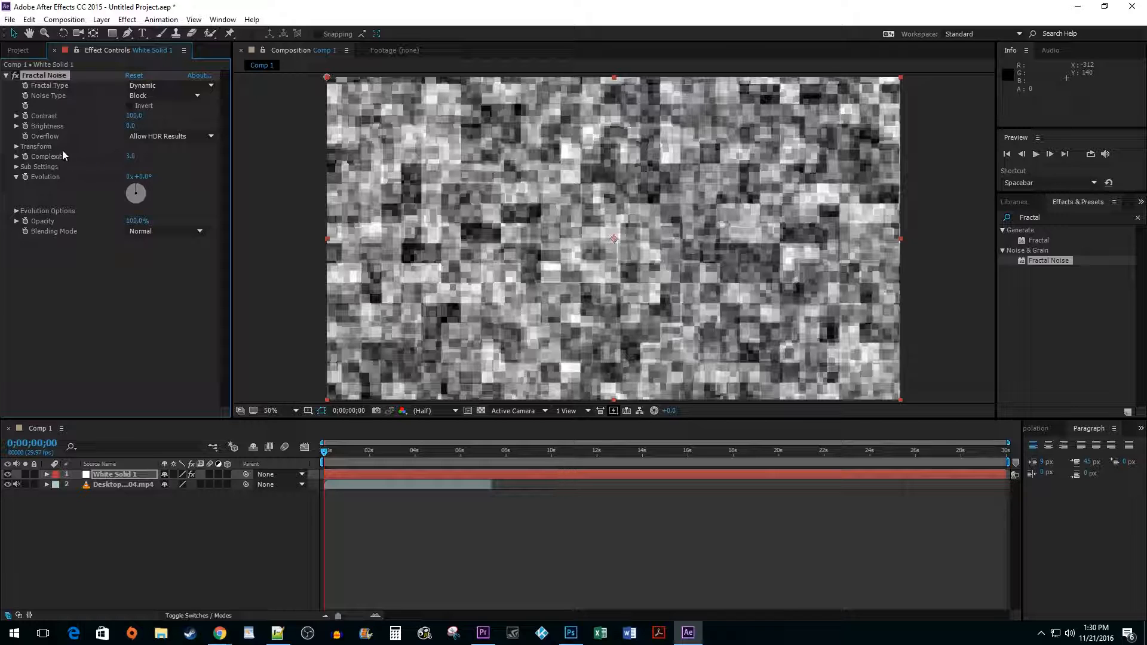
click(16, 145)
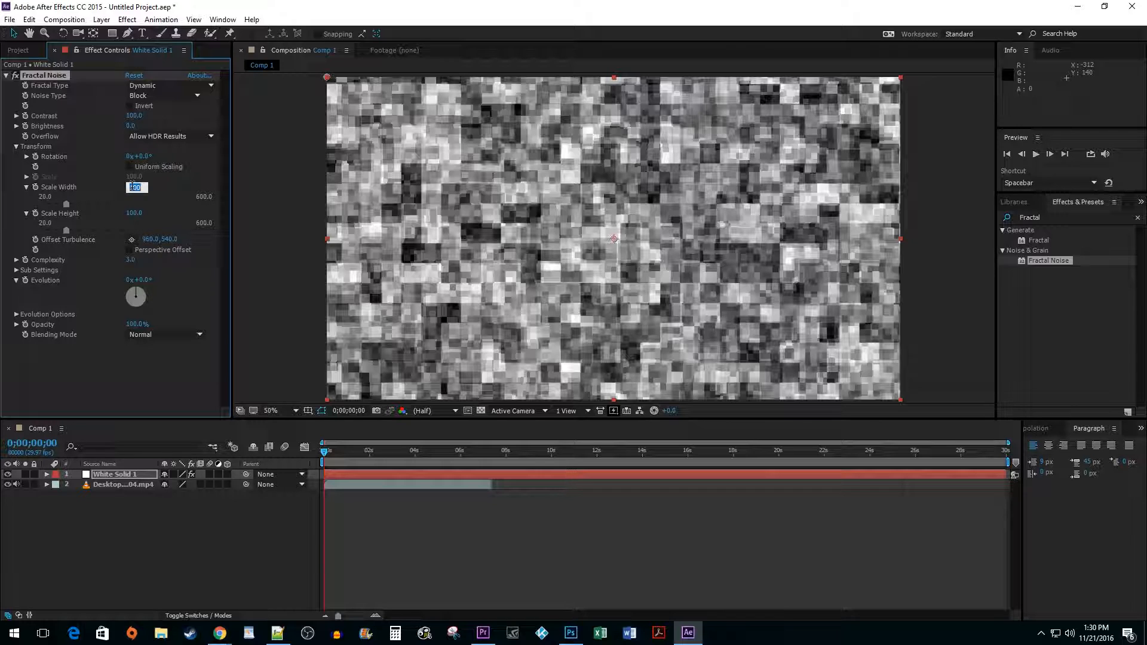
text(1200.)
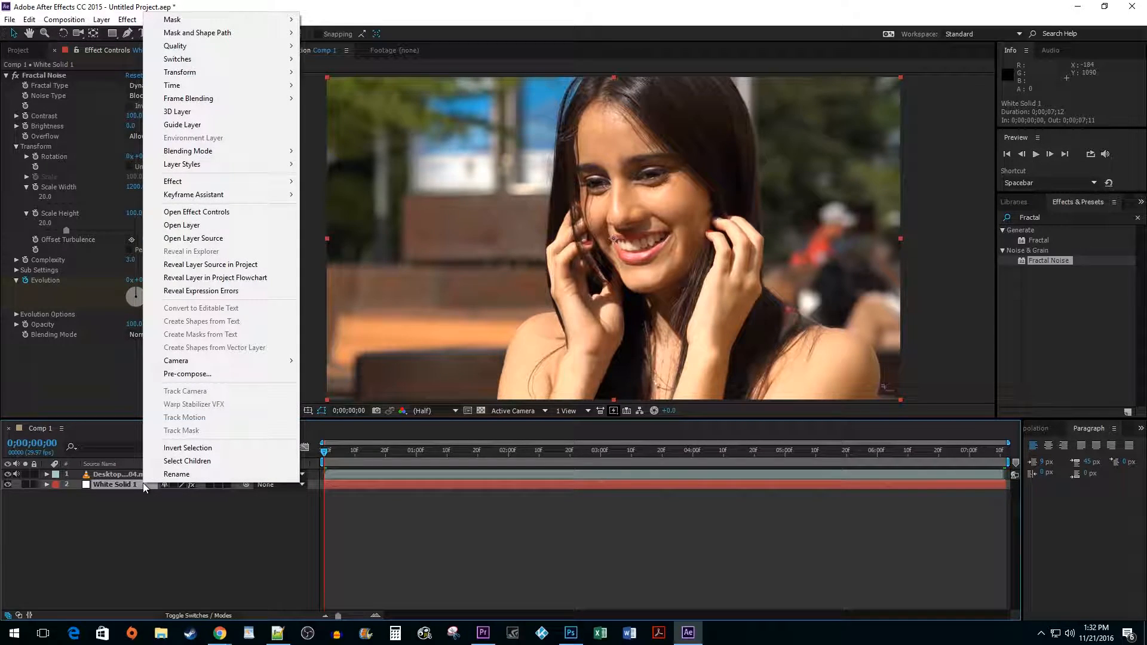
mouse_move(225, 376)
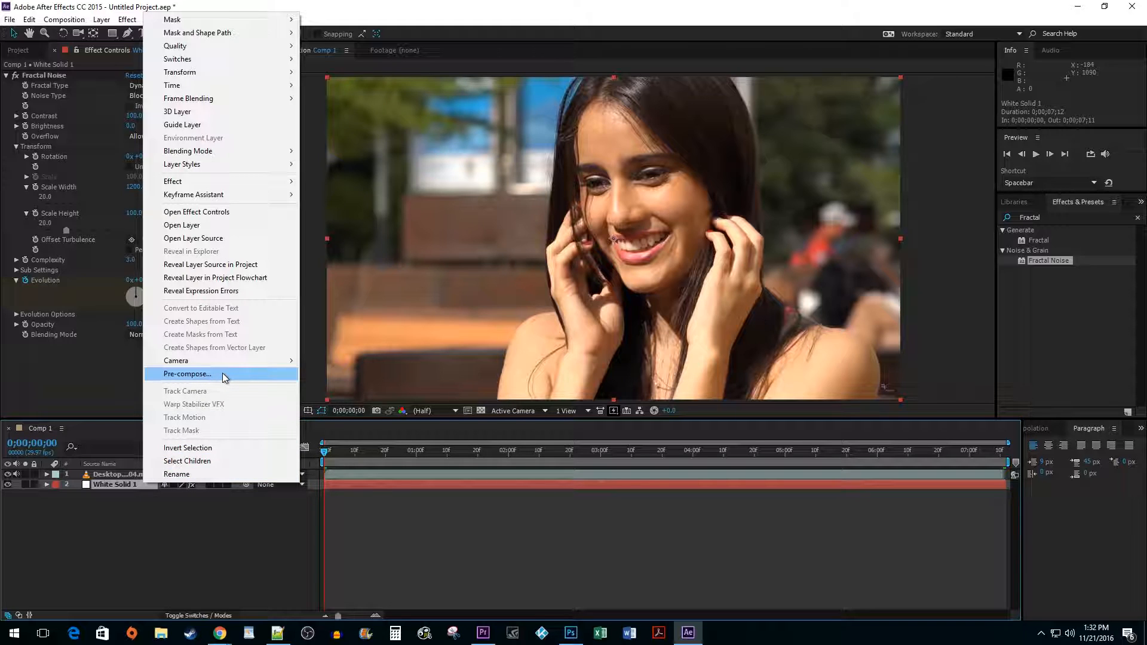
Pre-compose White Solid 1 into a new composition named Glitch Effect
click(188, 374)
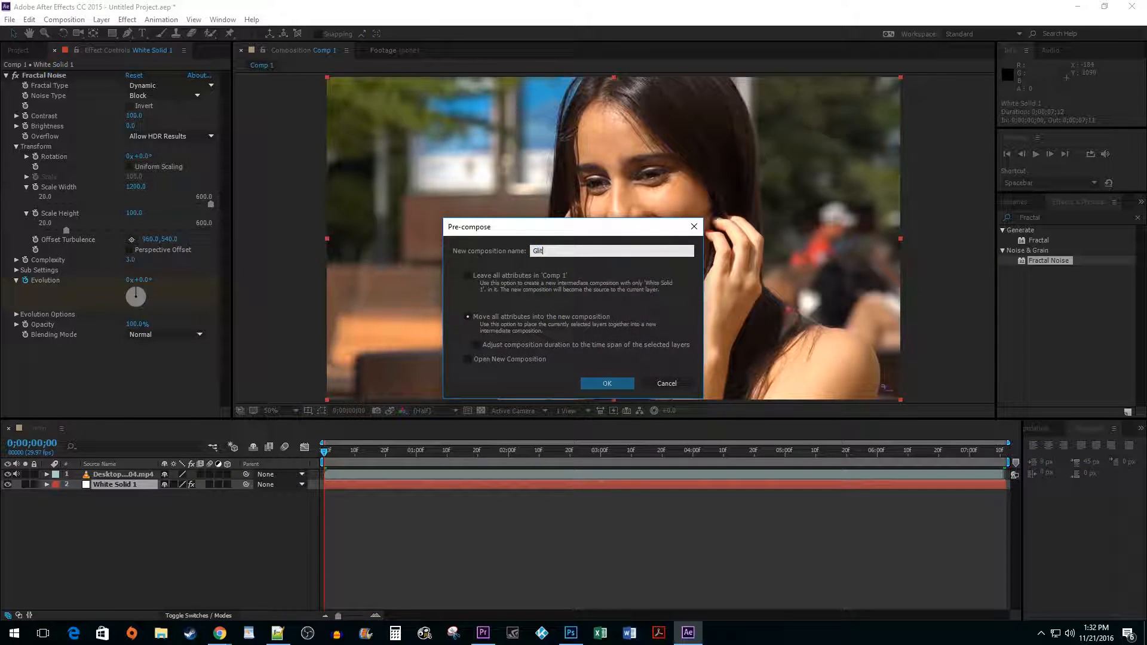
text(tch Effect)
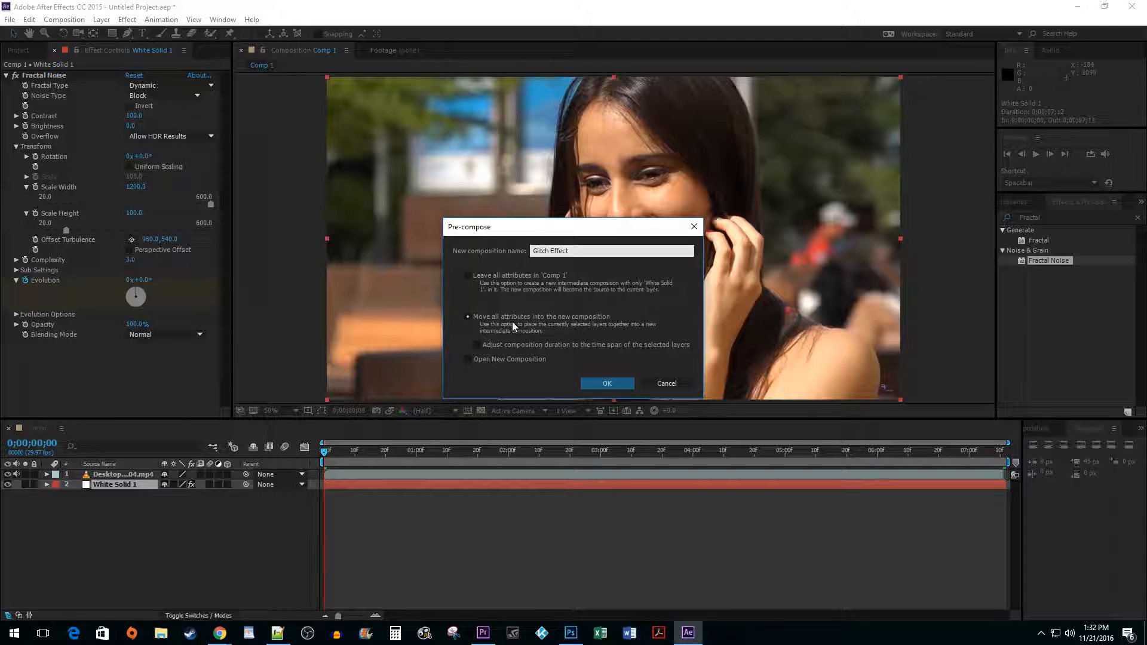
click(607, 384)
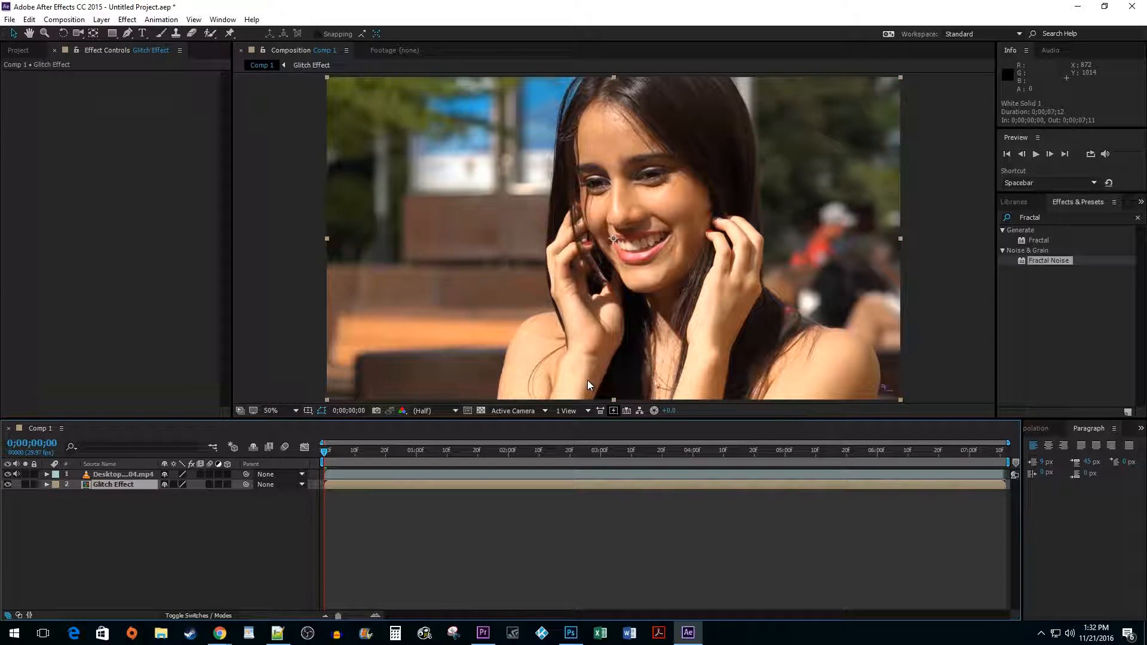
mouse_move(1031, 217)
text(Displacement map)
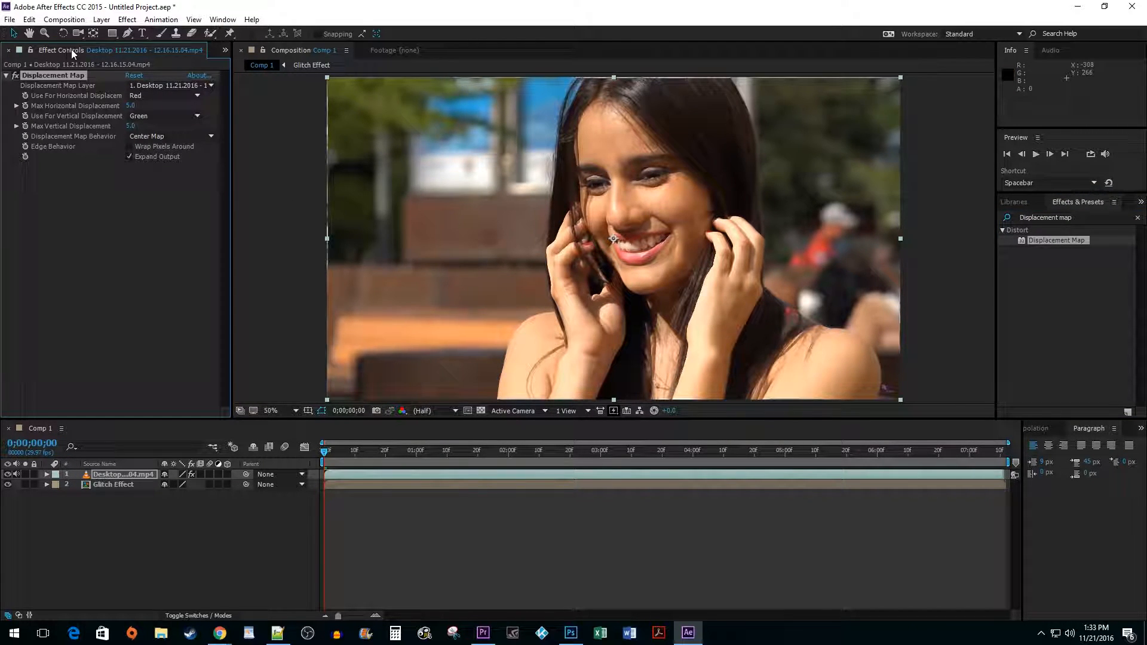
Set the Displacement Map Layer on the video clip to 2. Glitch Effect
click(211, 85)
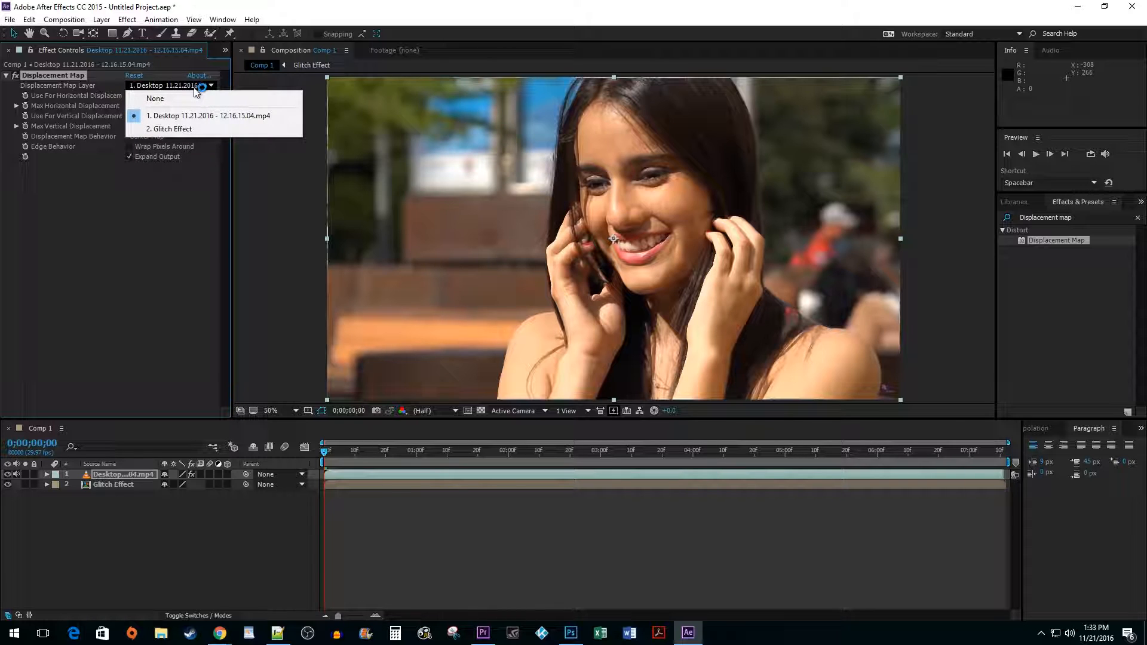
mouse_move(171, 129)
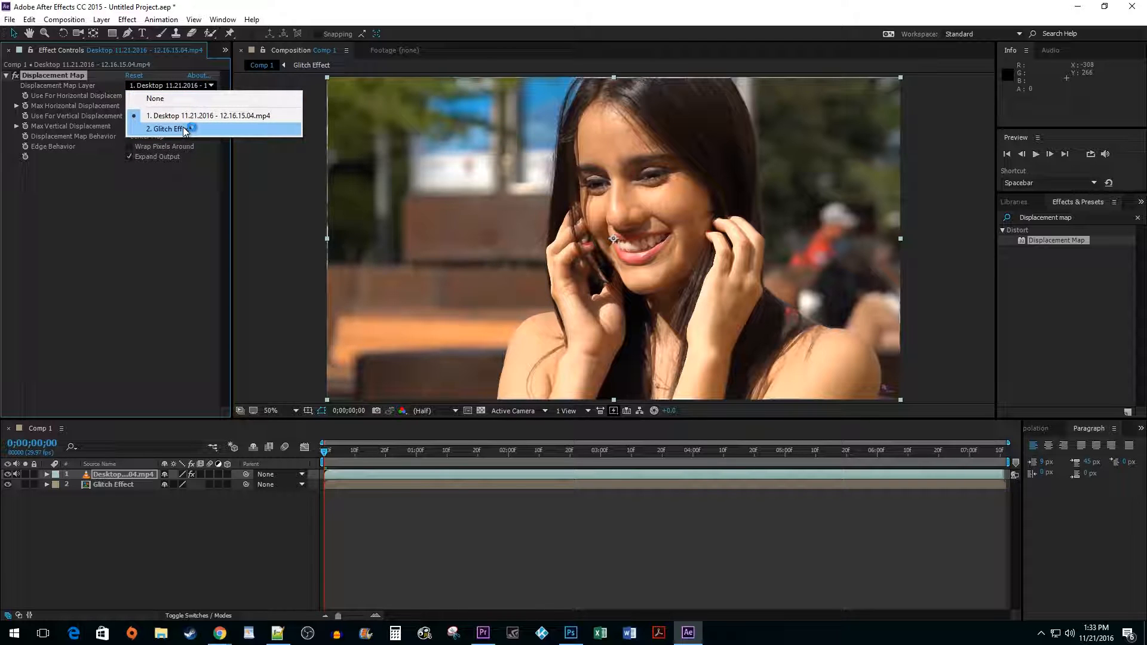
click(175, 129)
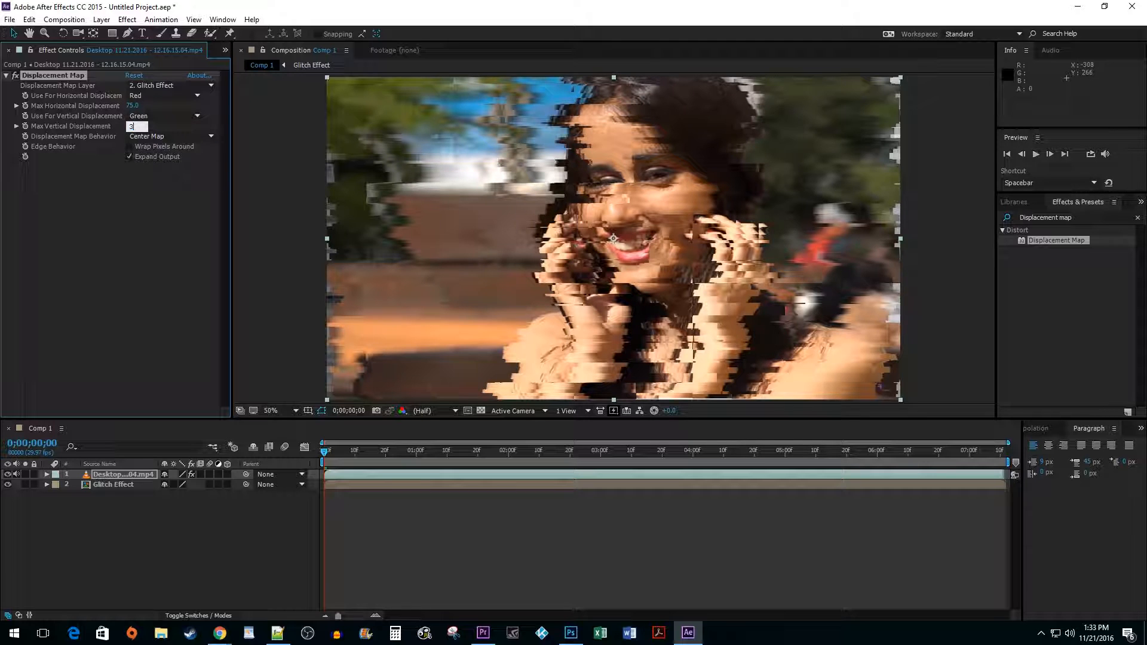
Set Max Vertical Displacement to 35 and preview the glitching clip in playback
text(35.0)
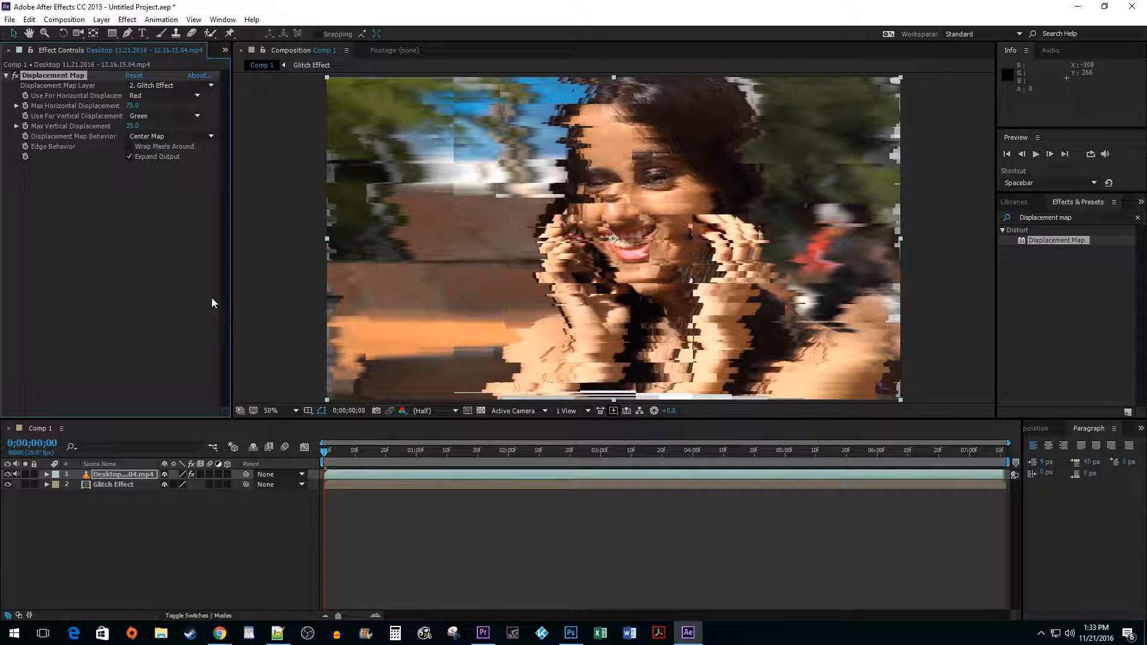
key(space)
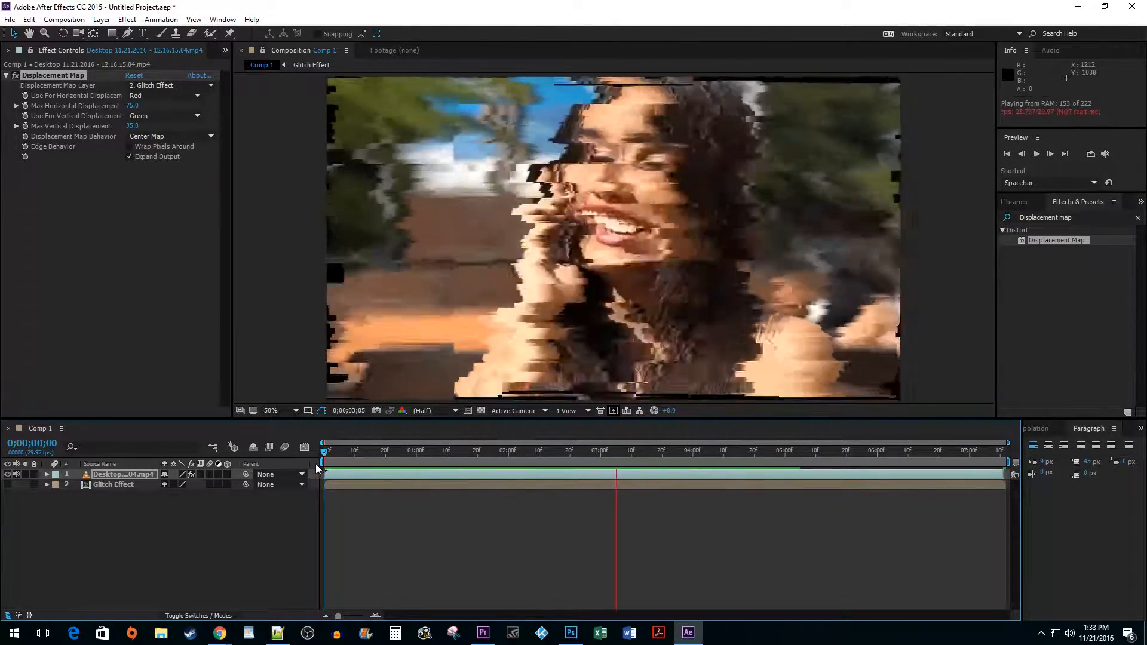
click(324, 450)
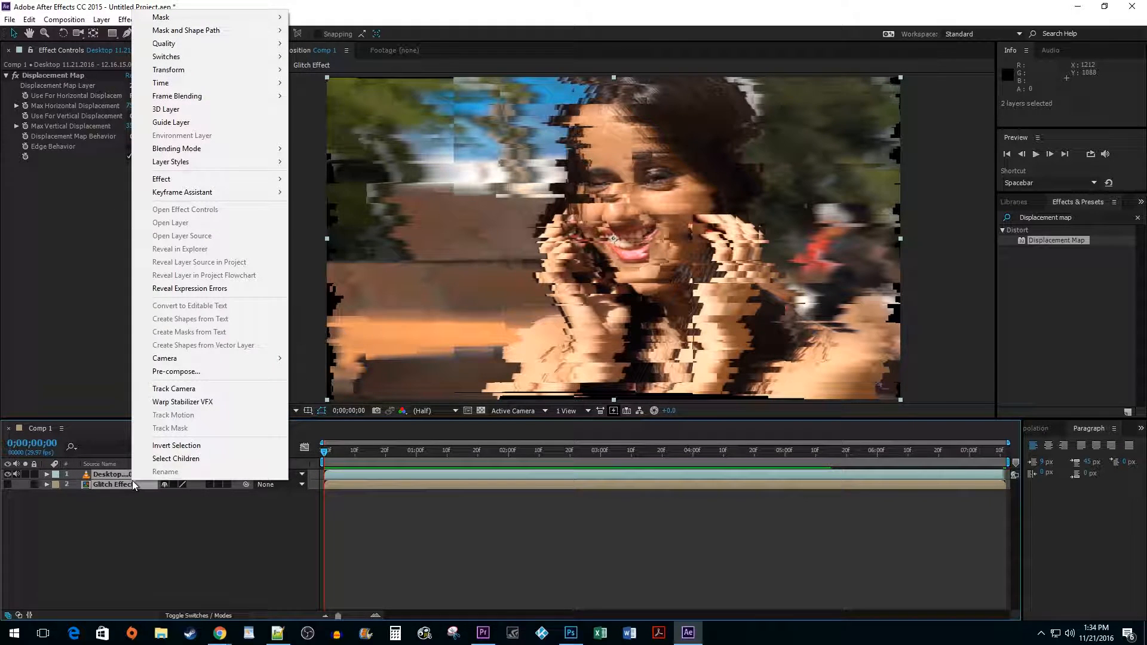
mouse_move(176, 371)
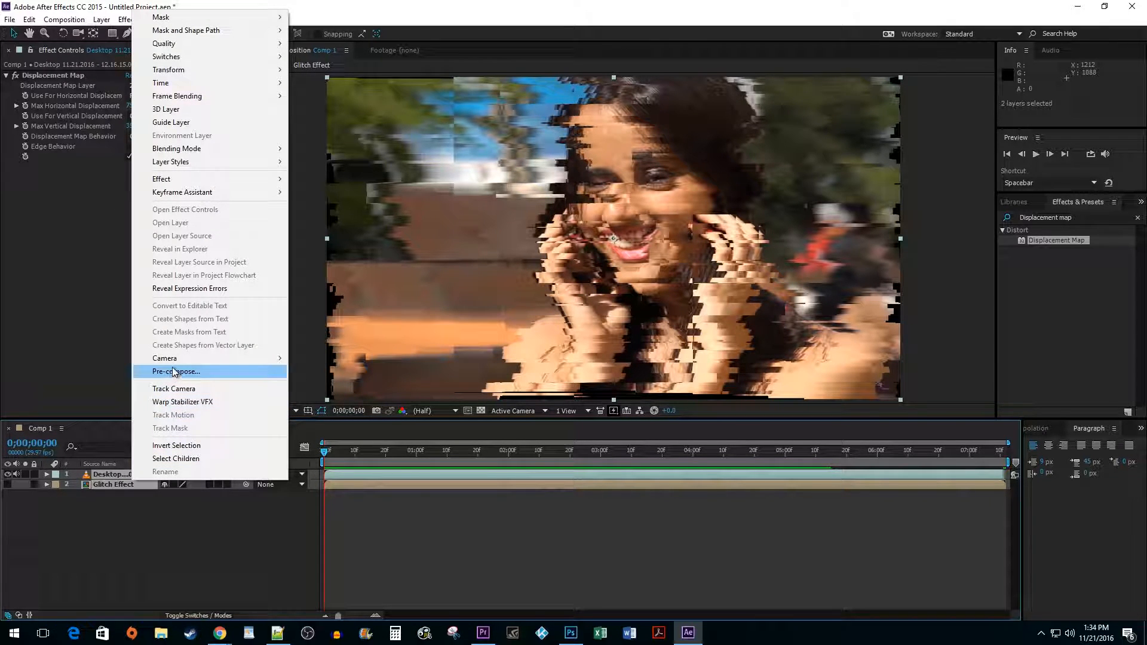
Pre-compose the video and Glitch Effect layers into Pre-comp 1
click(175, 371)
text(3D glas)
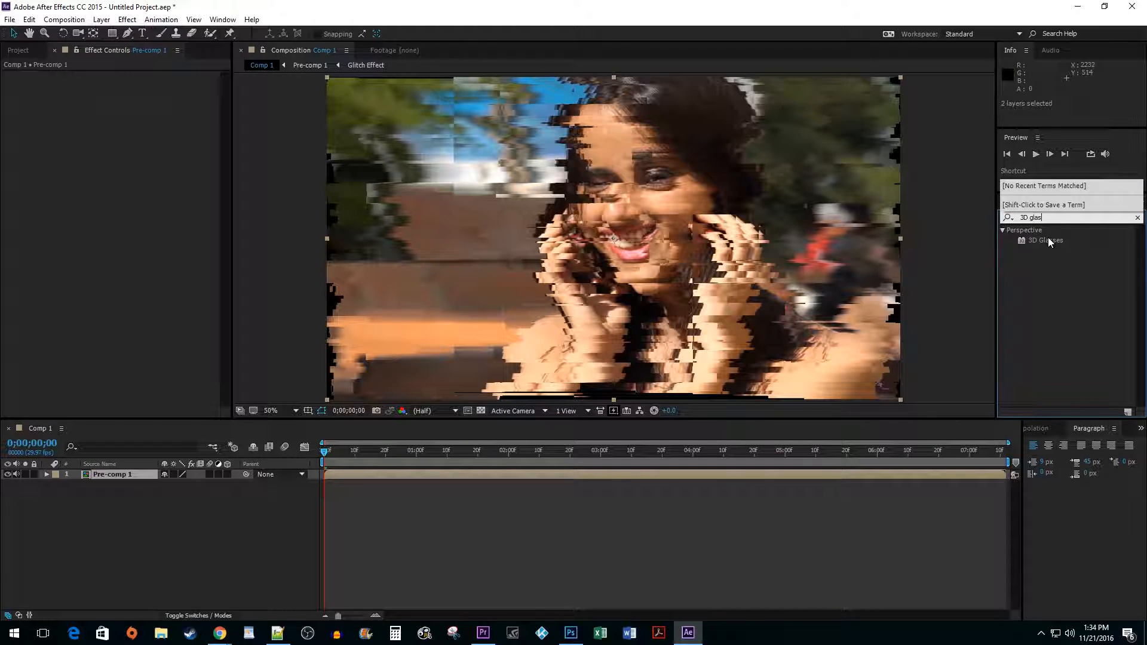
Apply 3D Glasses to Pre-comp 1 with Balanced Red Blue LR and Pre-comp 1 as left view
double_click(1047, 240)
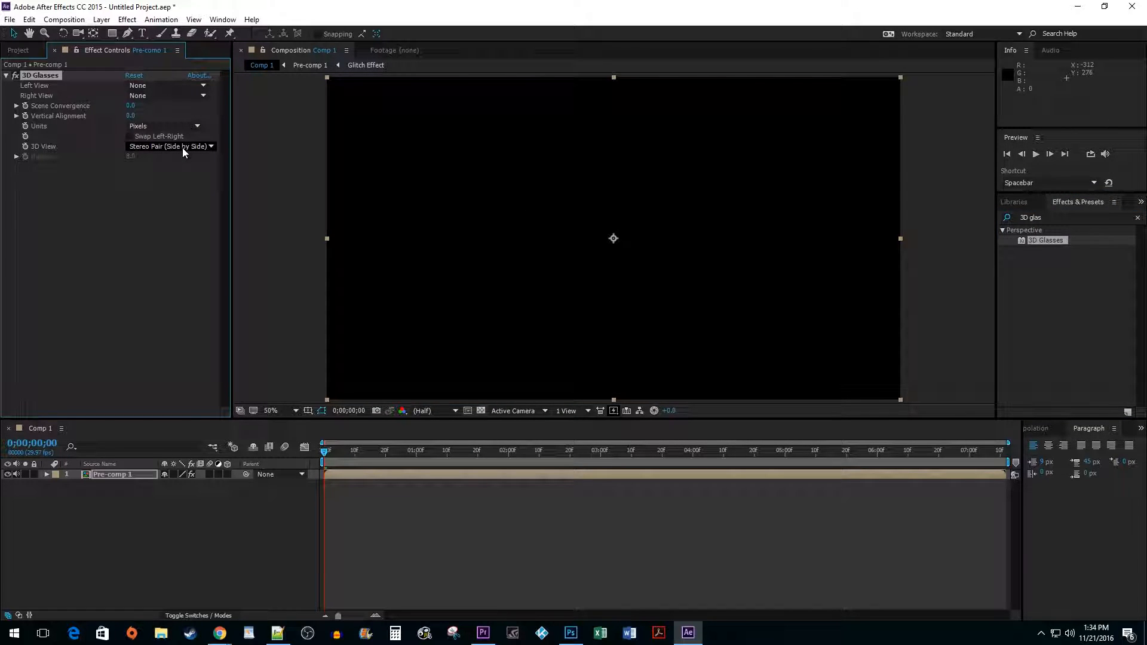
click(171, 146)
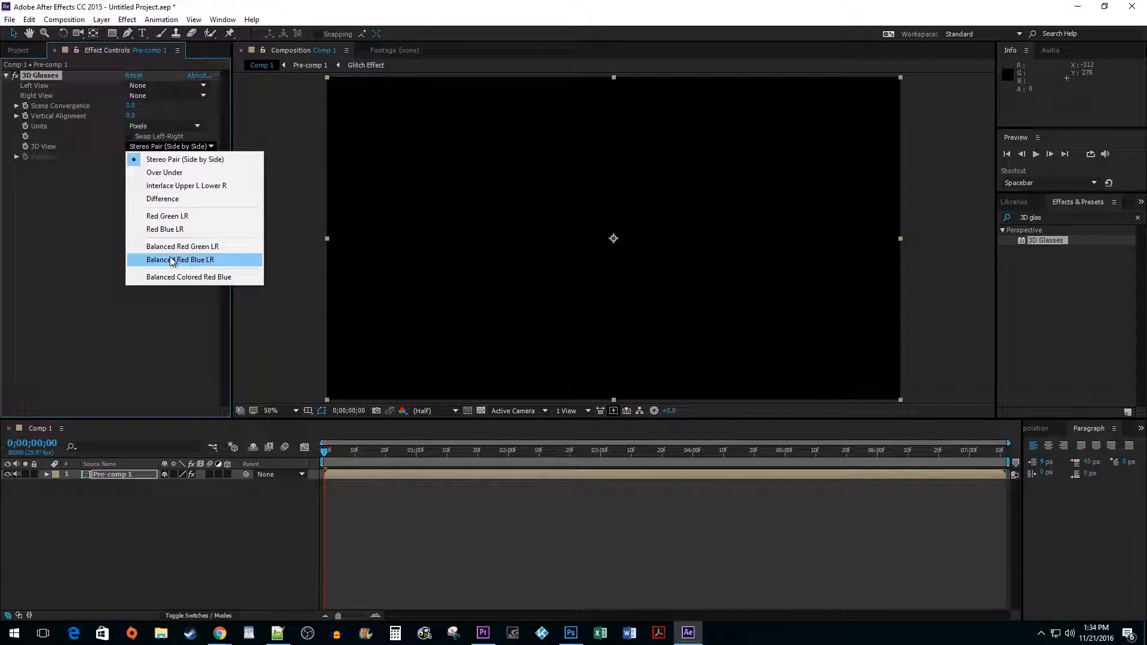
click(181, 259)
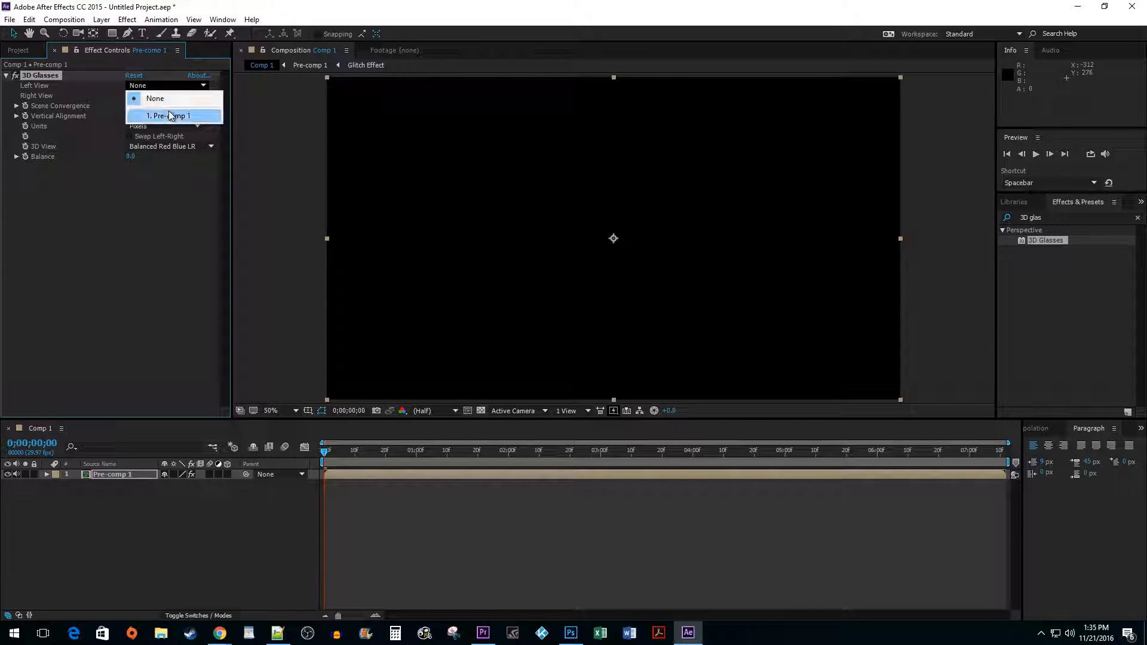
click(170, 116)
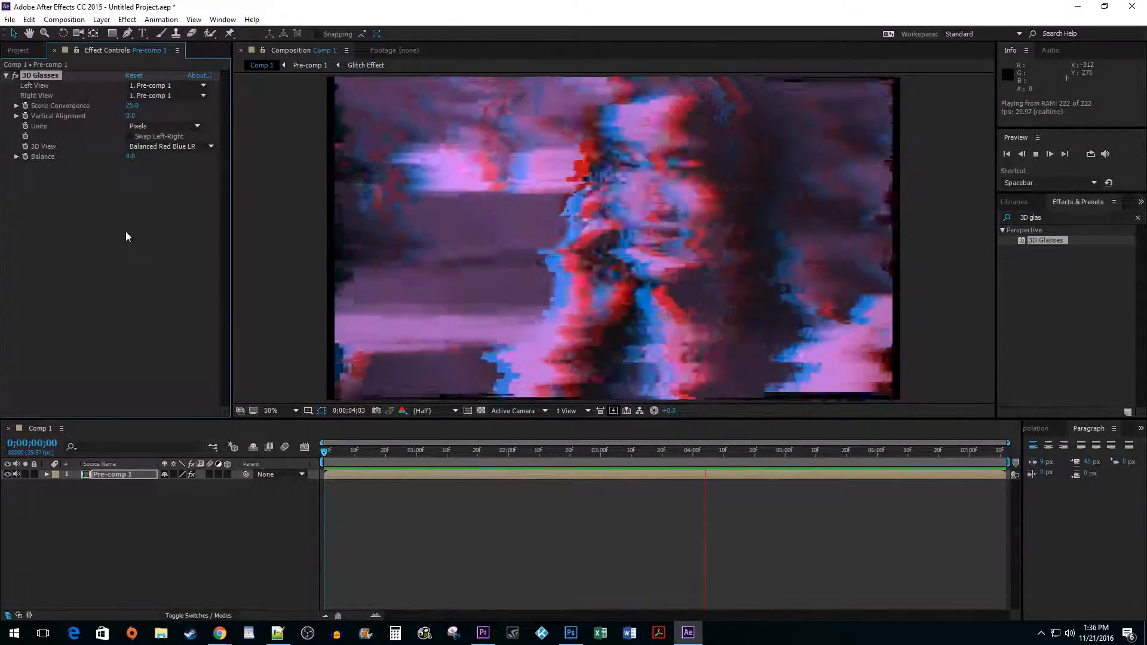